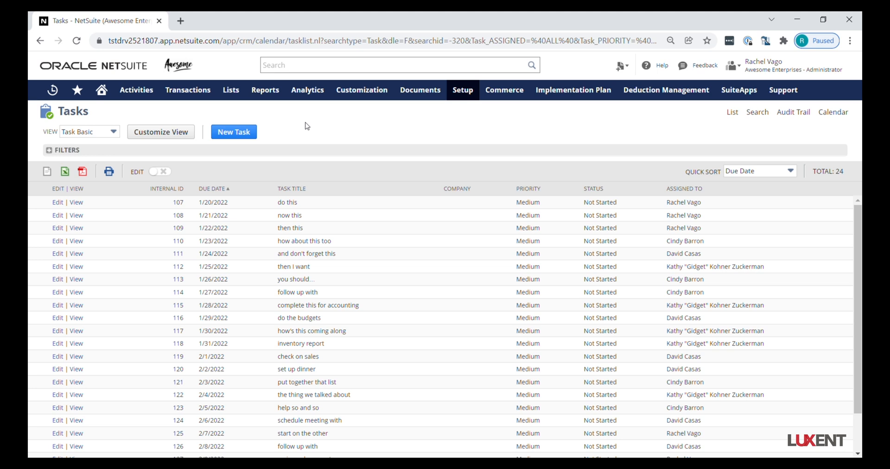
Switch the Tasks list's EDIT toggle on for inline editing of all 24 tasks.
left_click(136, 90)
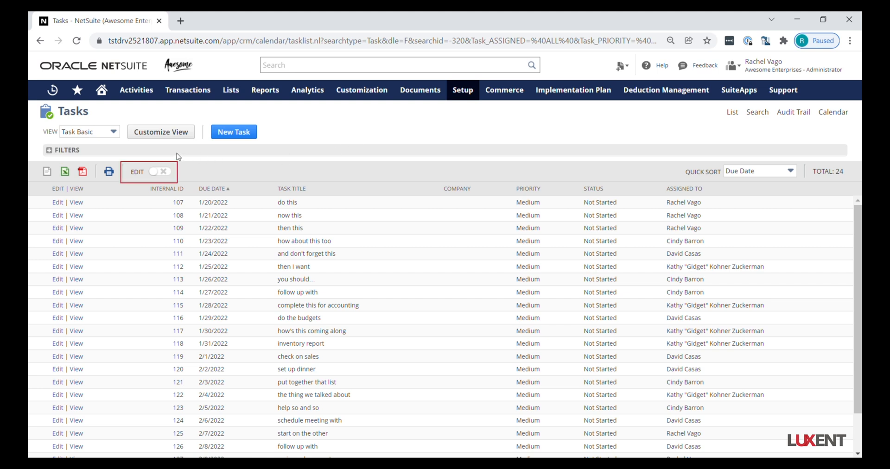
left_click(154, 172)
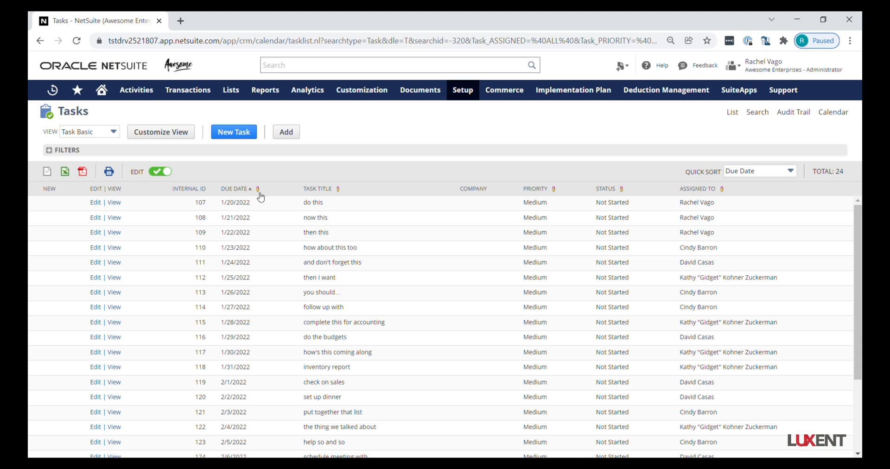
mouse_move(445, 133)
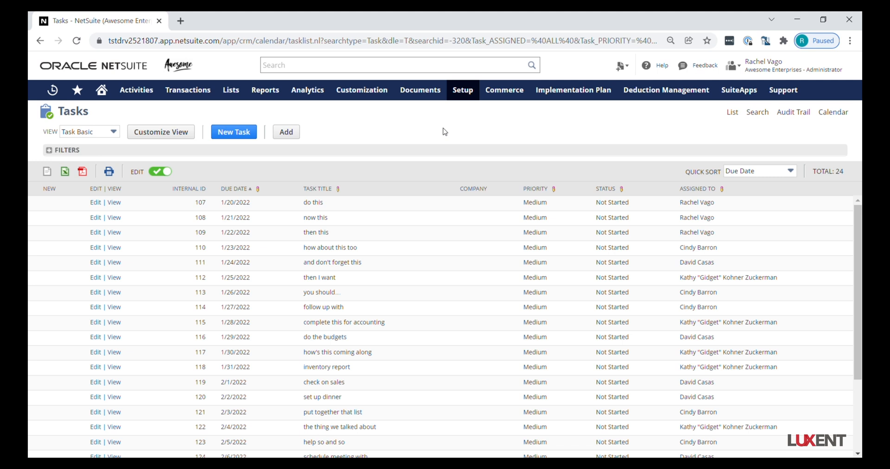
mouse_move(443, 137)
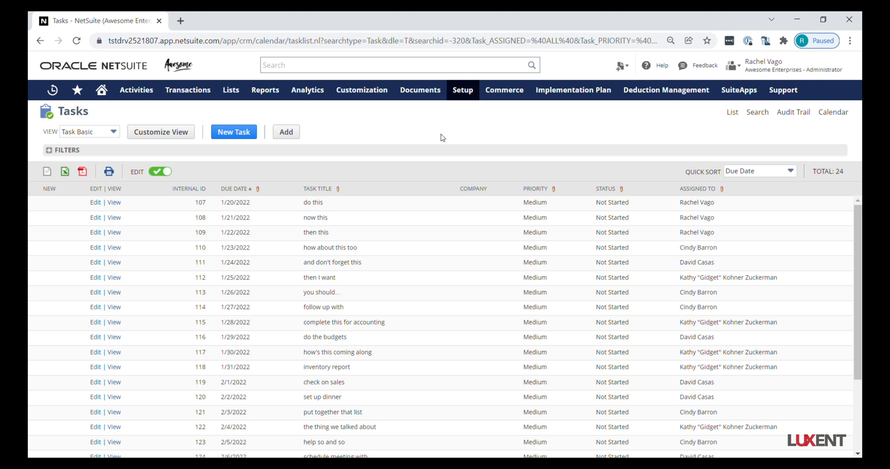
mouse_move(437, 146)
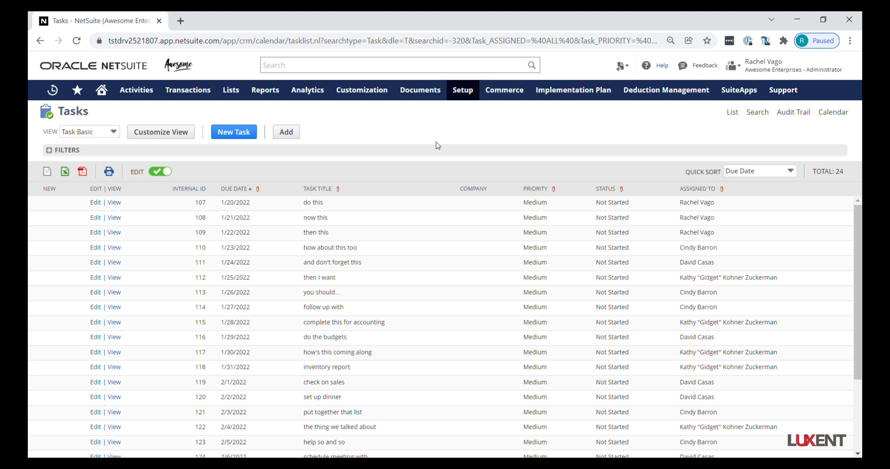
Select task titles from "do this" through "inventory report" for a bulk action.
left_click(313, 202)
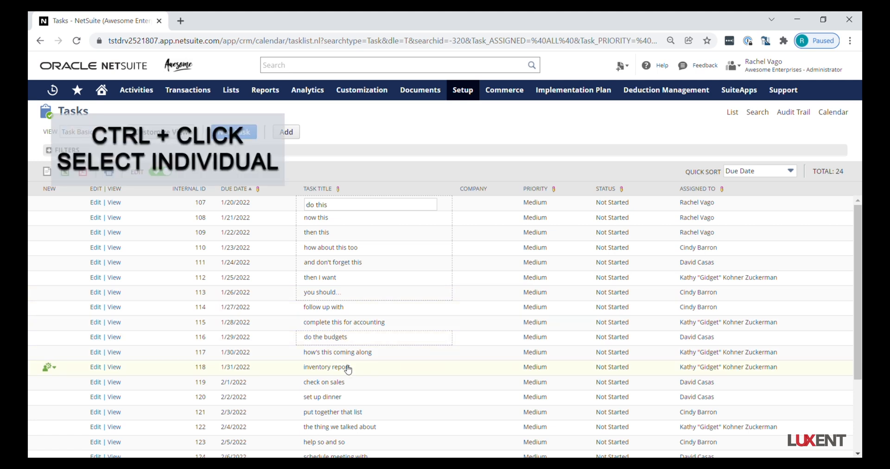
left_click(332, 411)
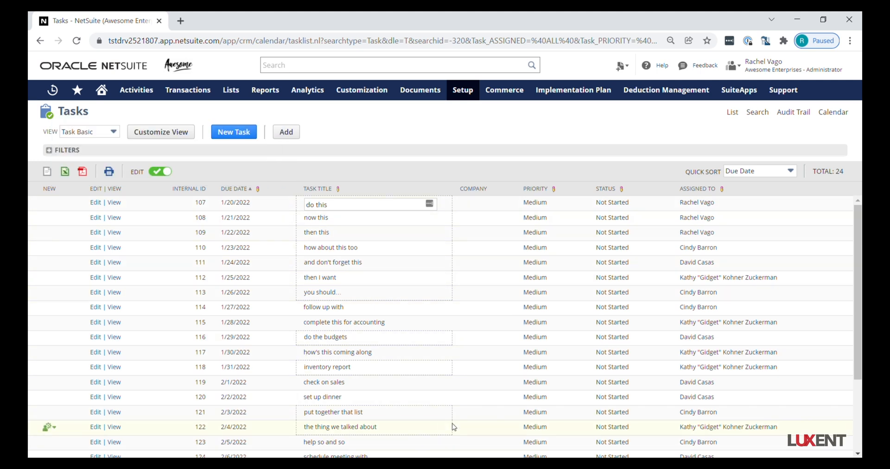
mouse_move(318, 396)
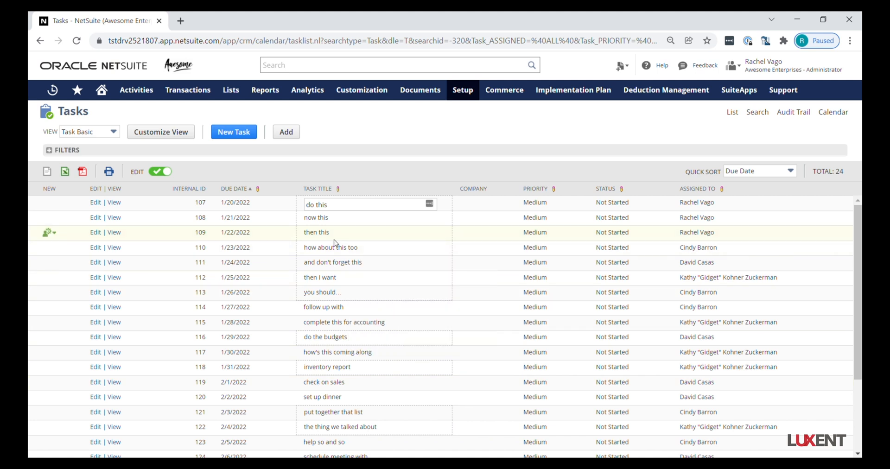
Choose Delete Record from the NEW column's row action menu for the selected tasks.
left_click(48, 232)
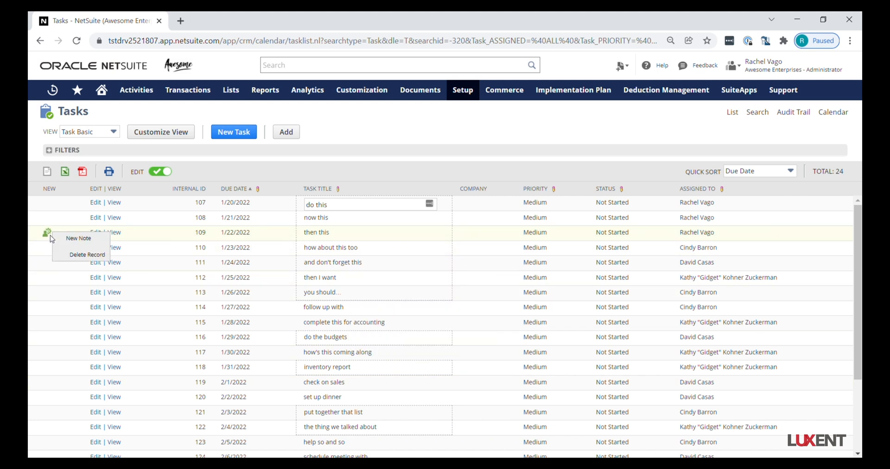
mouse_move(86, 259)
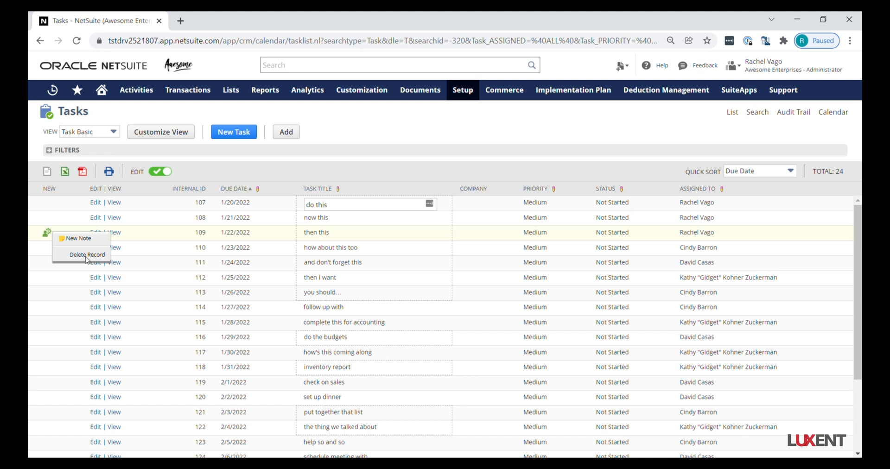
mouse_move(89, 257)
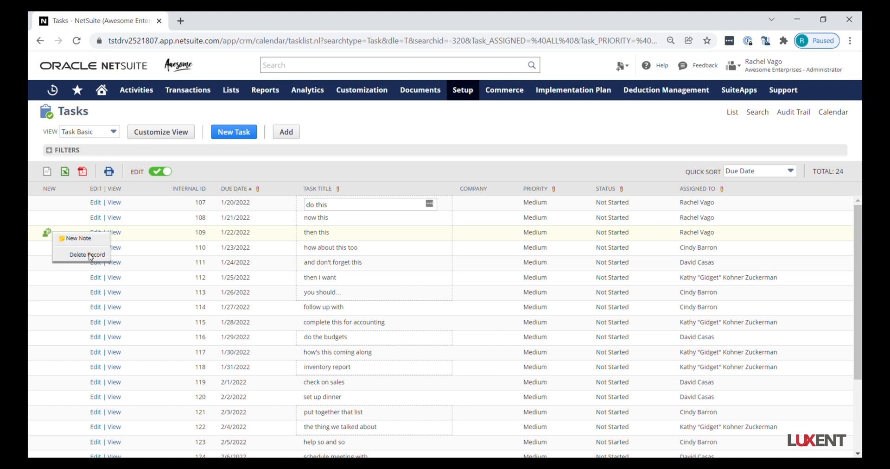
left_click(88, 255)
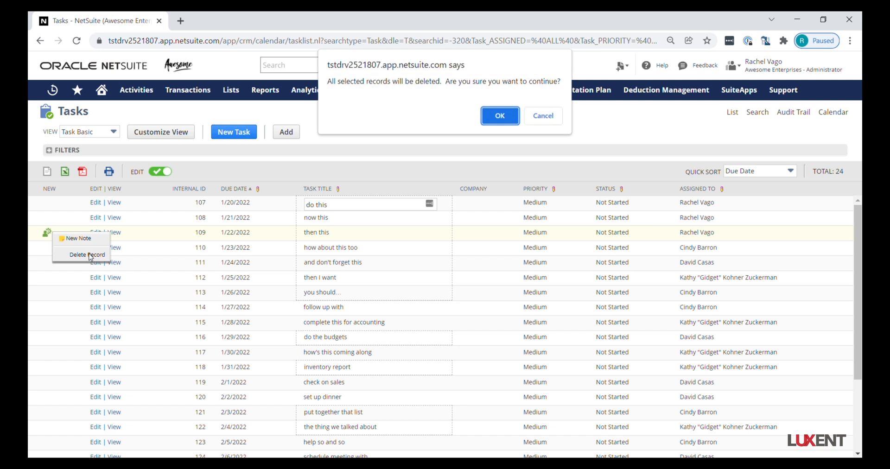
mouse_move(362, 142)
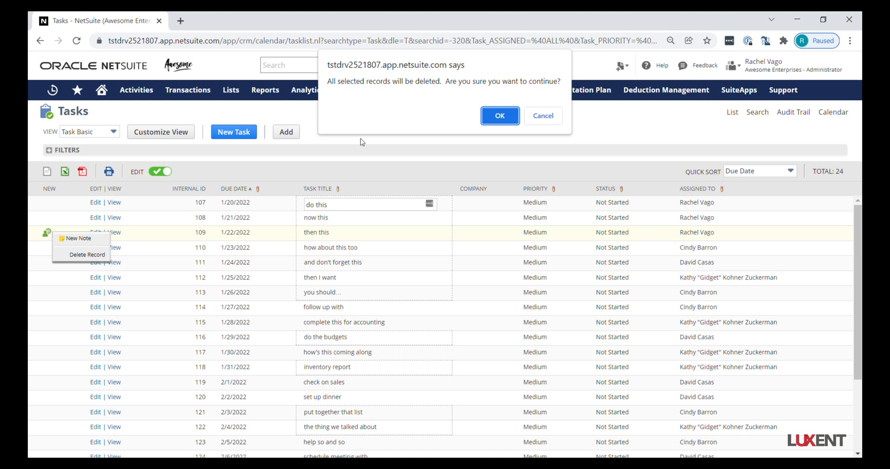
Confirm deletion of the eleven selected tasks, leaving 13 in the list.
left_click(498, 115)
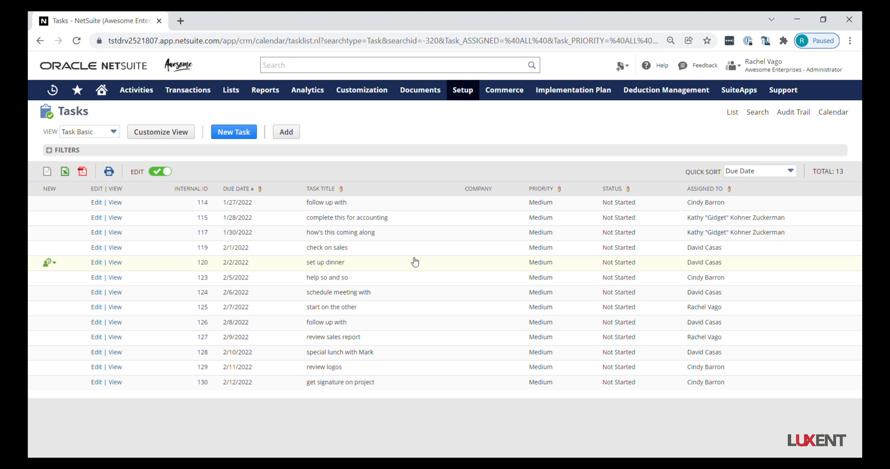
mouse_move(230, 90)
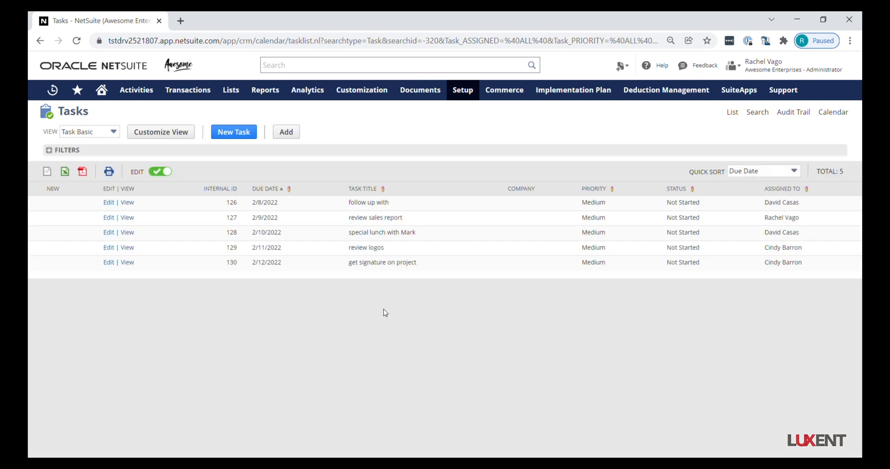
mouse_move(388, 313)
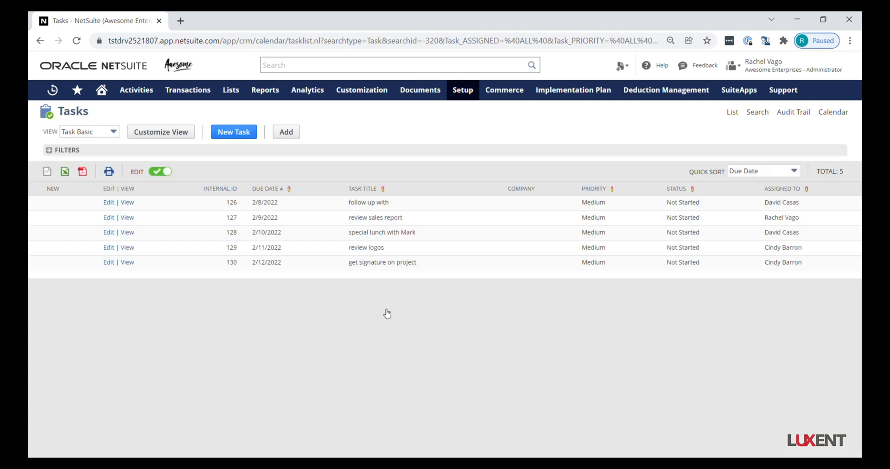